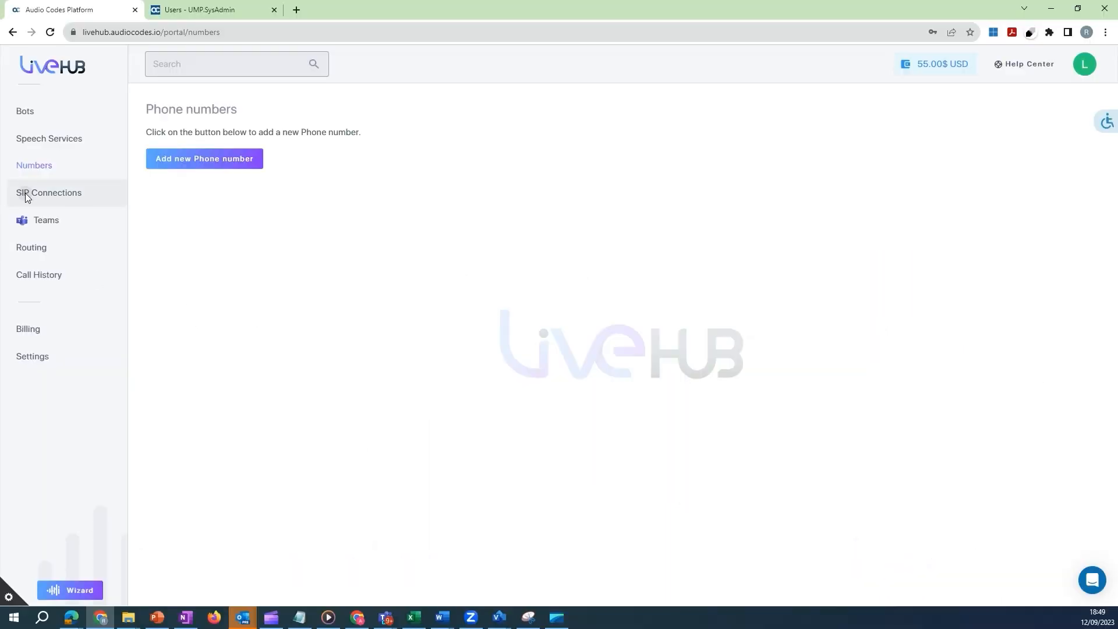
- Go to the SIP Connections page from the left sidebar
left_click(48, 192)
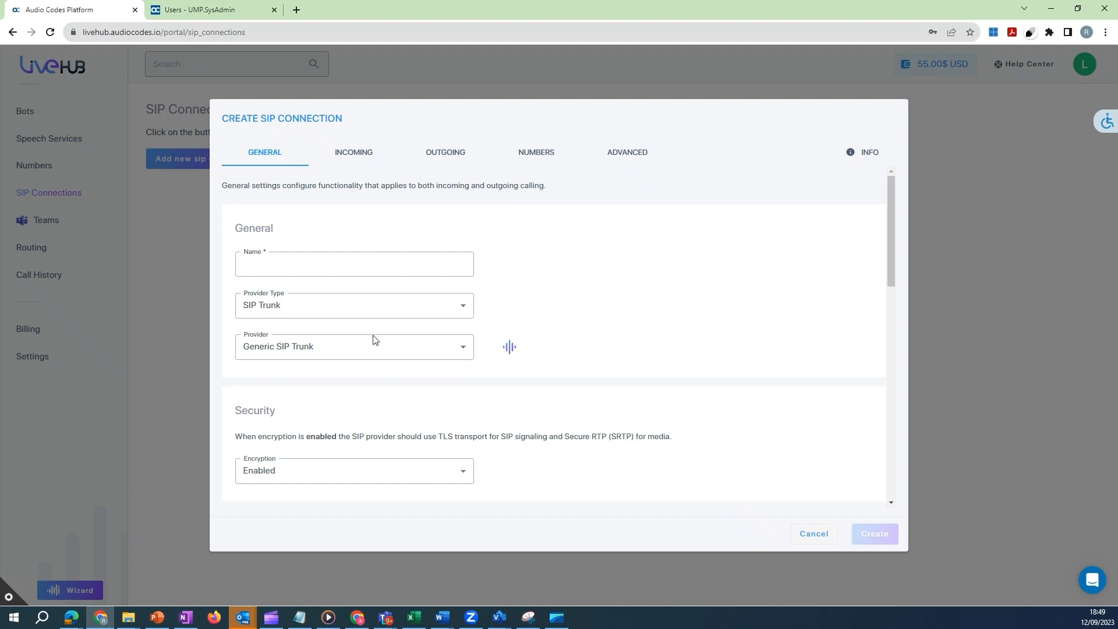
mouse_move(322, 342)
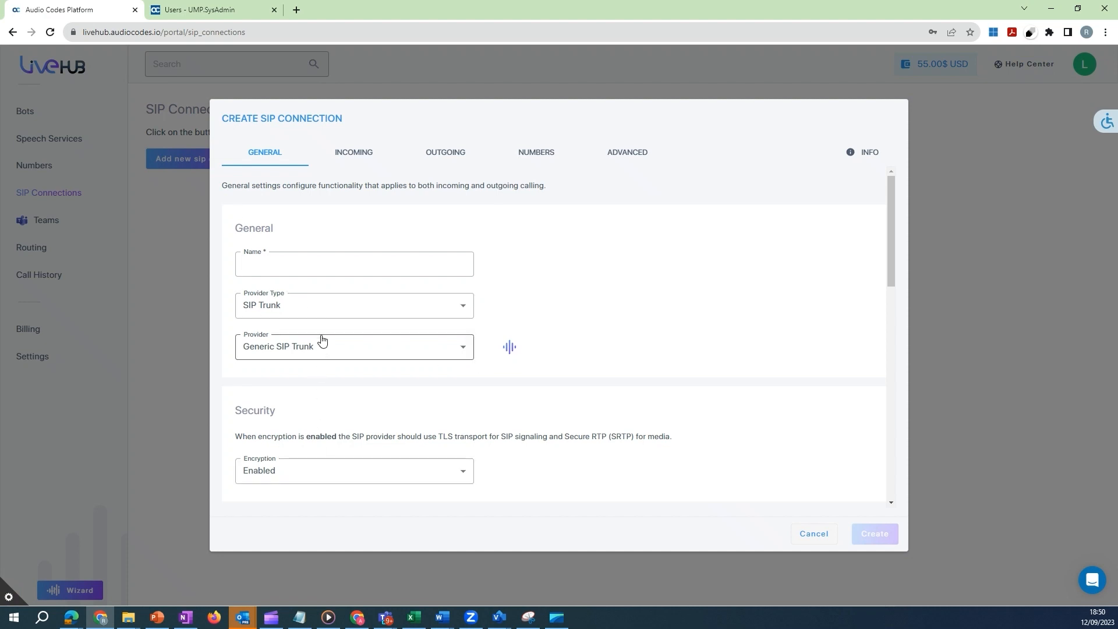
- Choose Telnyx SIP Trunk as provider and start naming the connection 'LiveHub-'
left_click(351, 347)
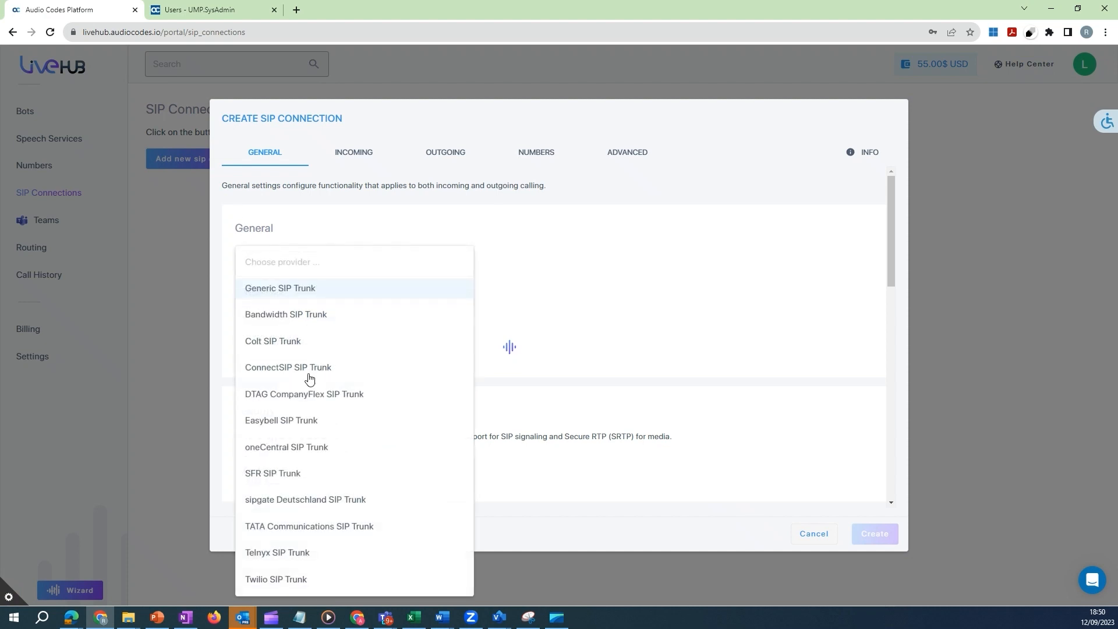
left_click(277, 552)
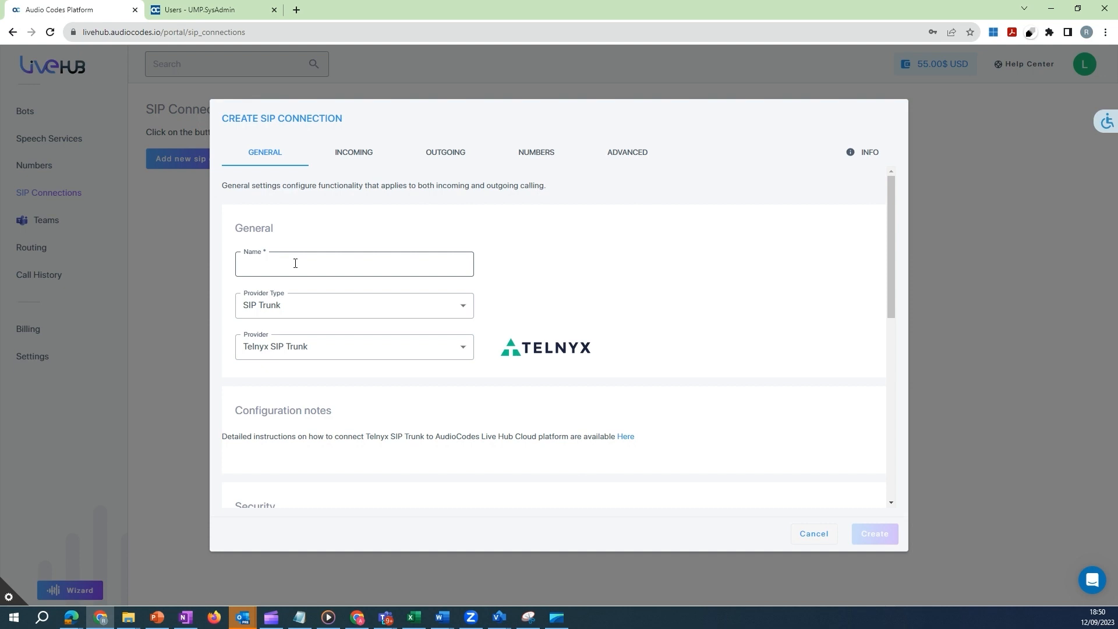
type("Live")
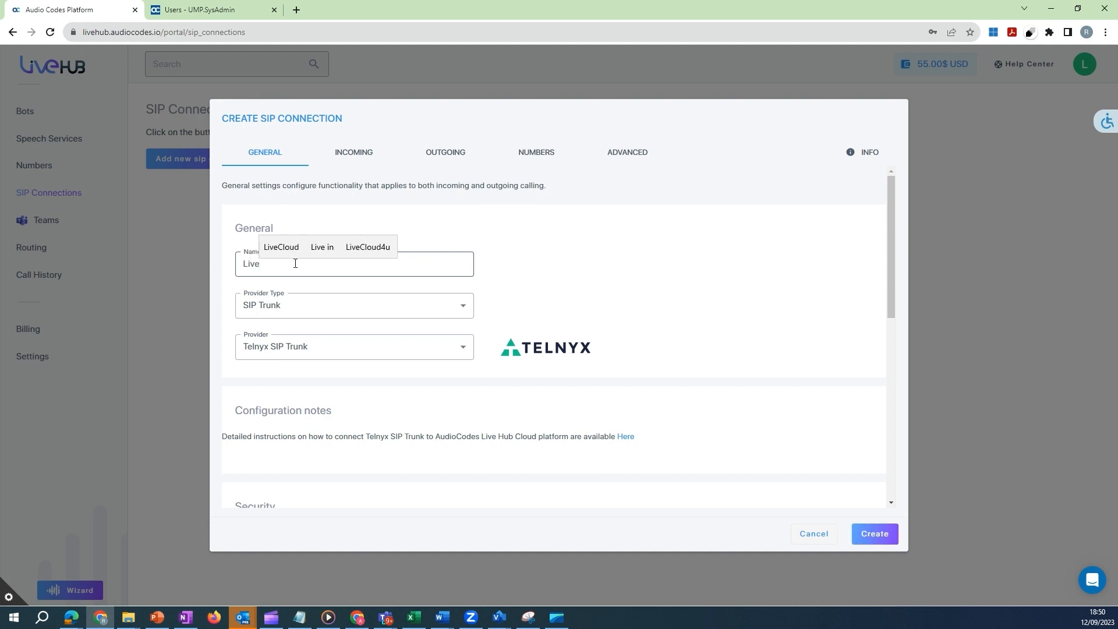
type("H")
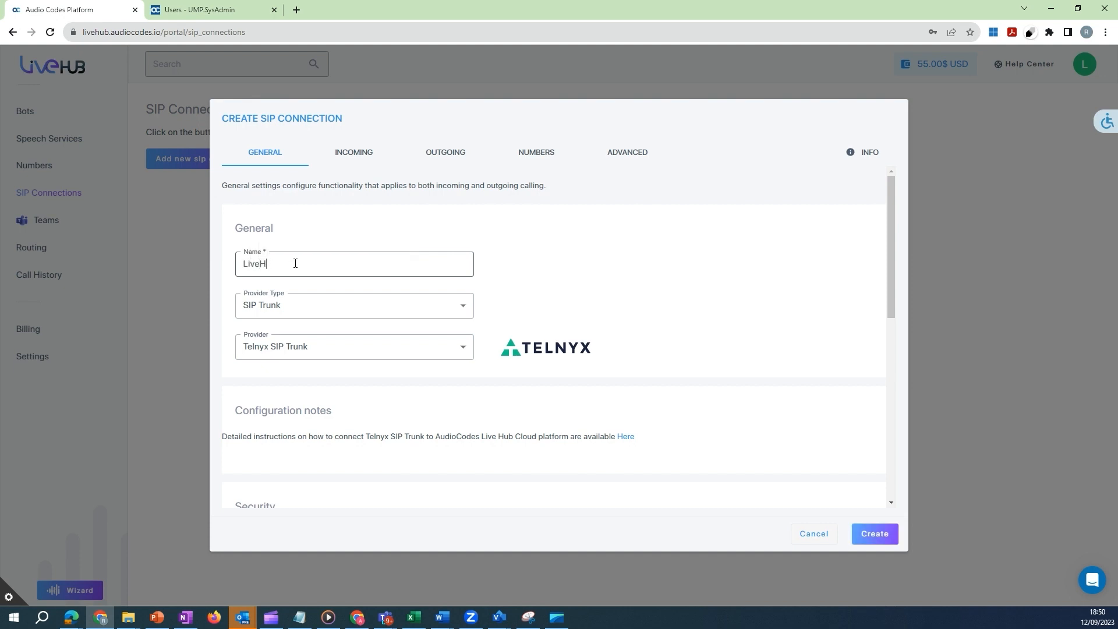
type("ub-")
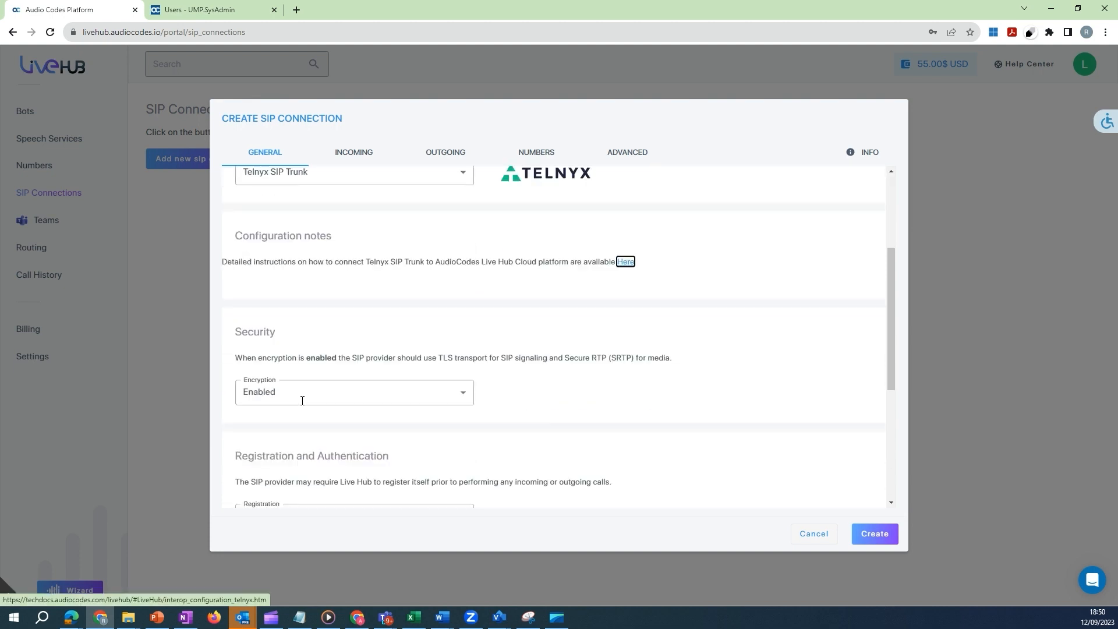
scroll("down", 3)
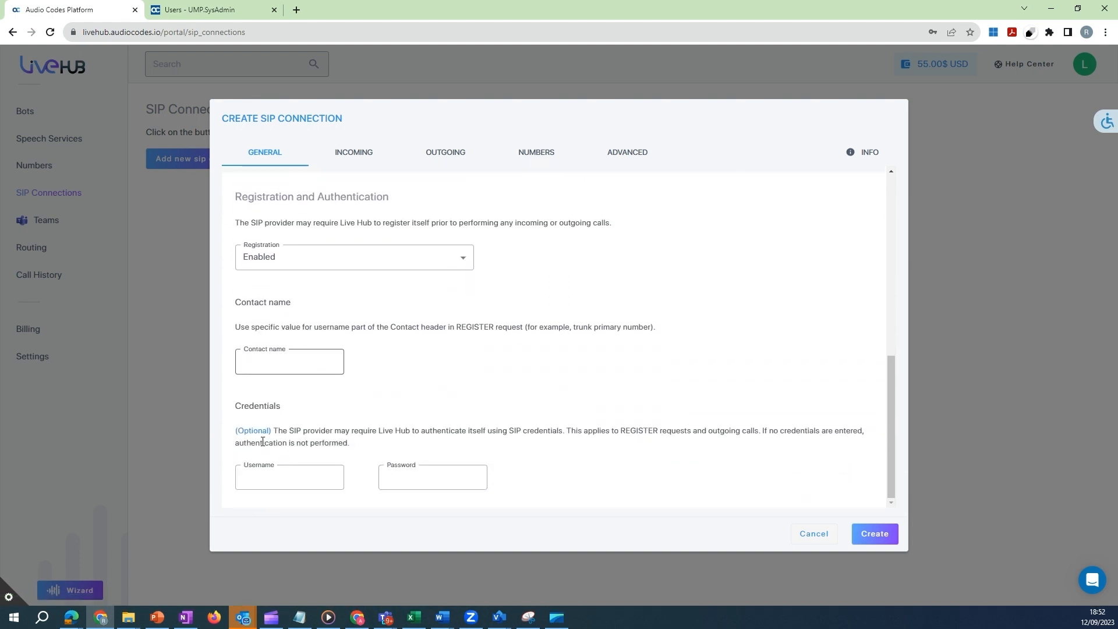
mouse_move(284, 379)
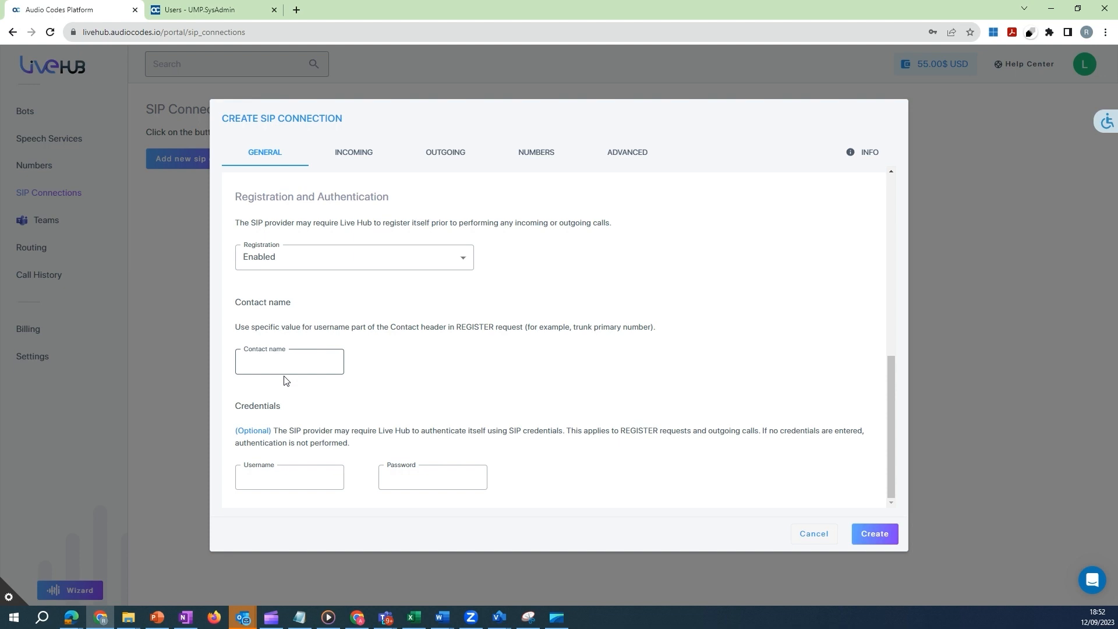
left_click(289, 476)
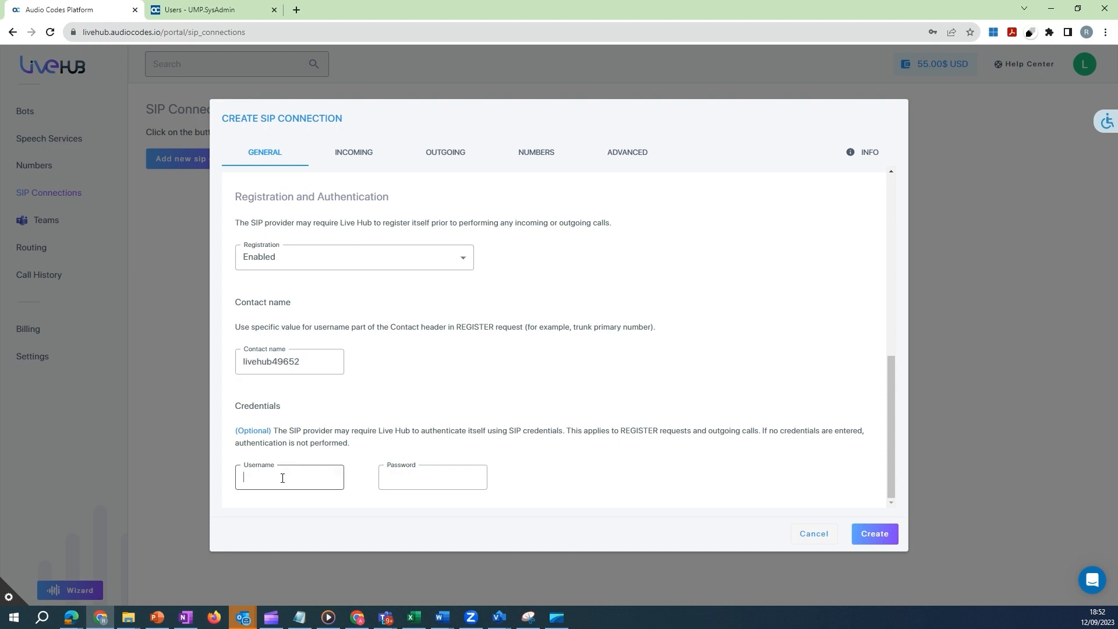
type("livehub49652")
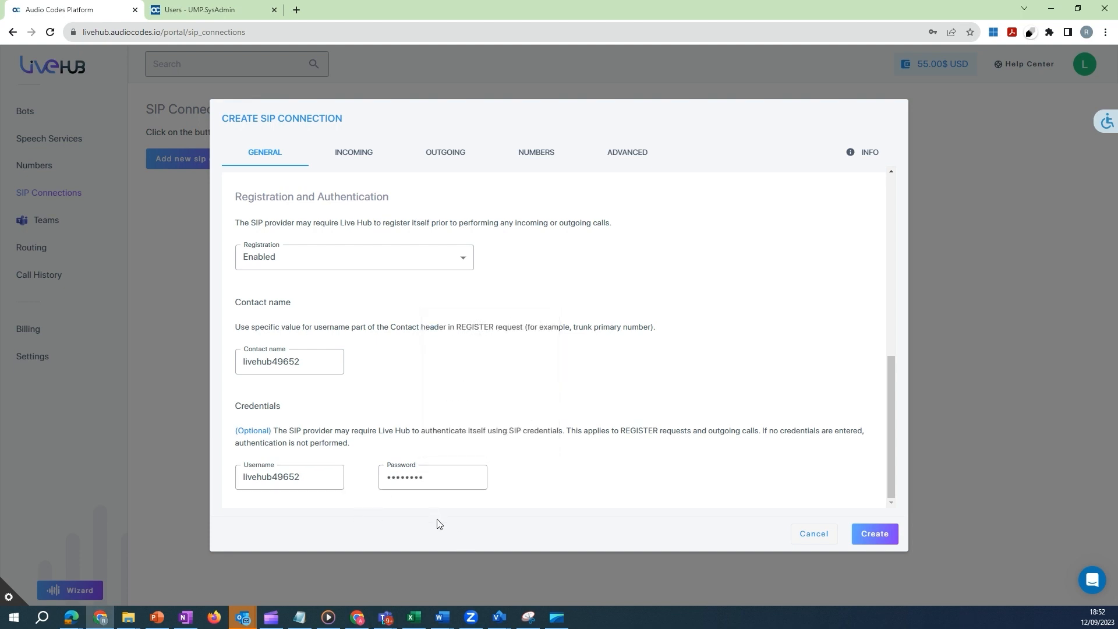
- Add outgoing signaling address sip.telnyx.com on port 5061 with TLS, priority 1
left_click(445, 151)
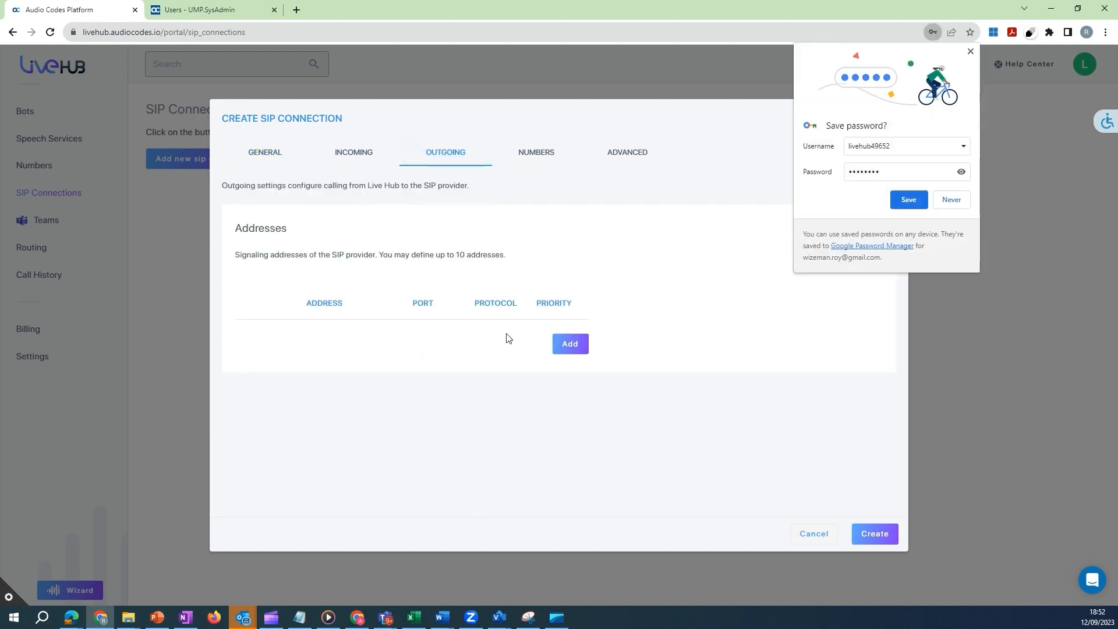
left_click(570, 344)
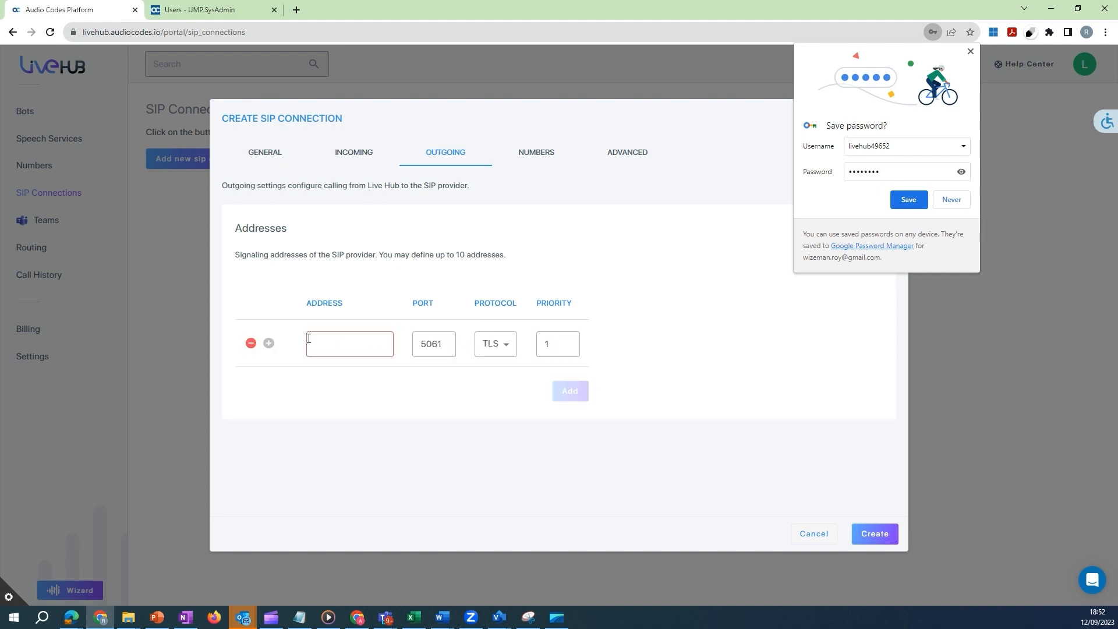
type("sip.telnyx.com")
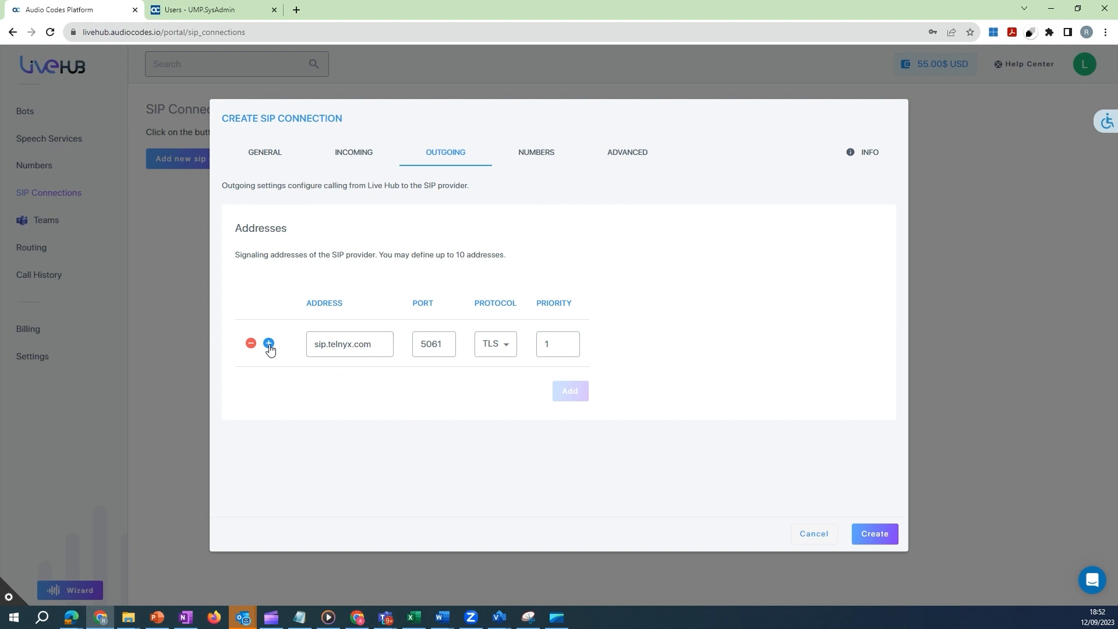
left_click(269, 342)
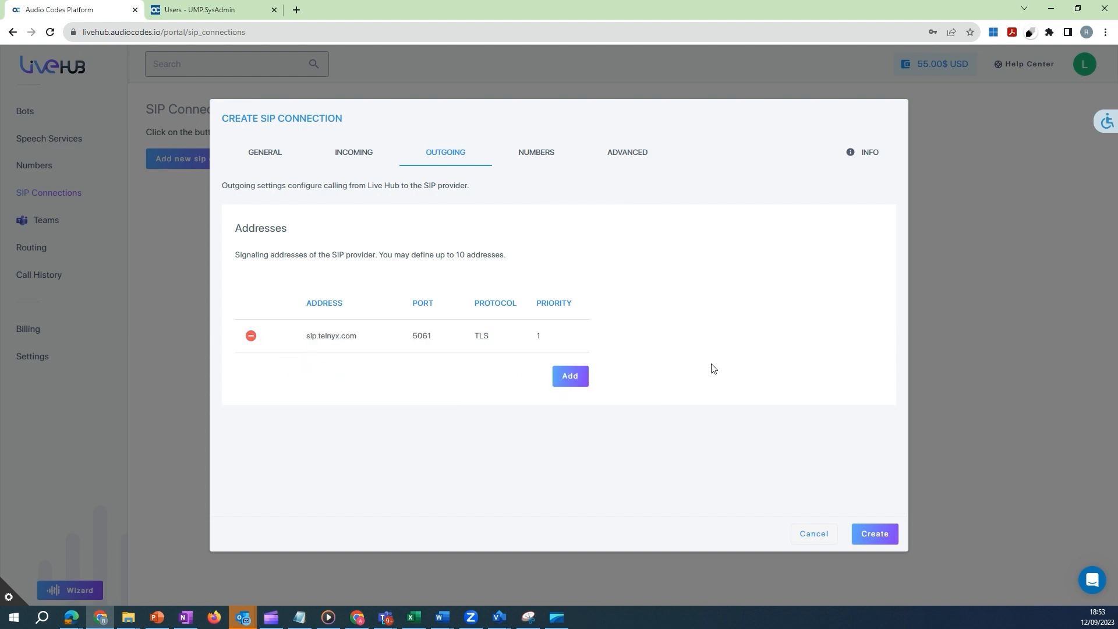
mouse_move(692, 397)
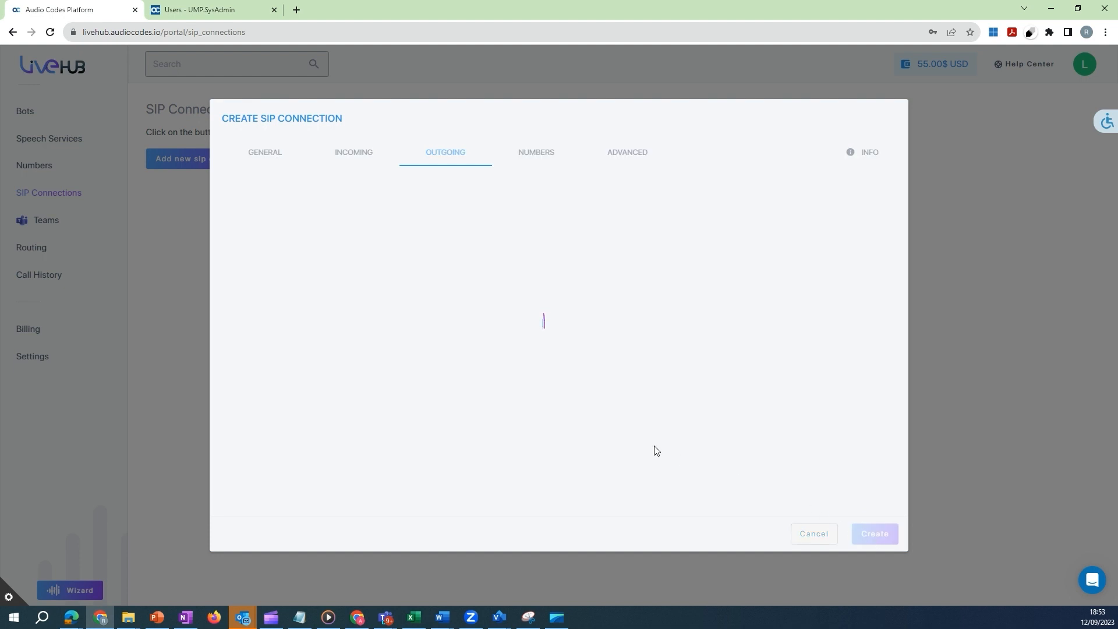
- Create the SIP connection so LiveHub-Test appears in the connections list
left_click(873, 533)
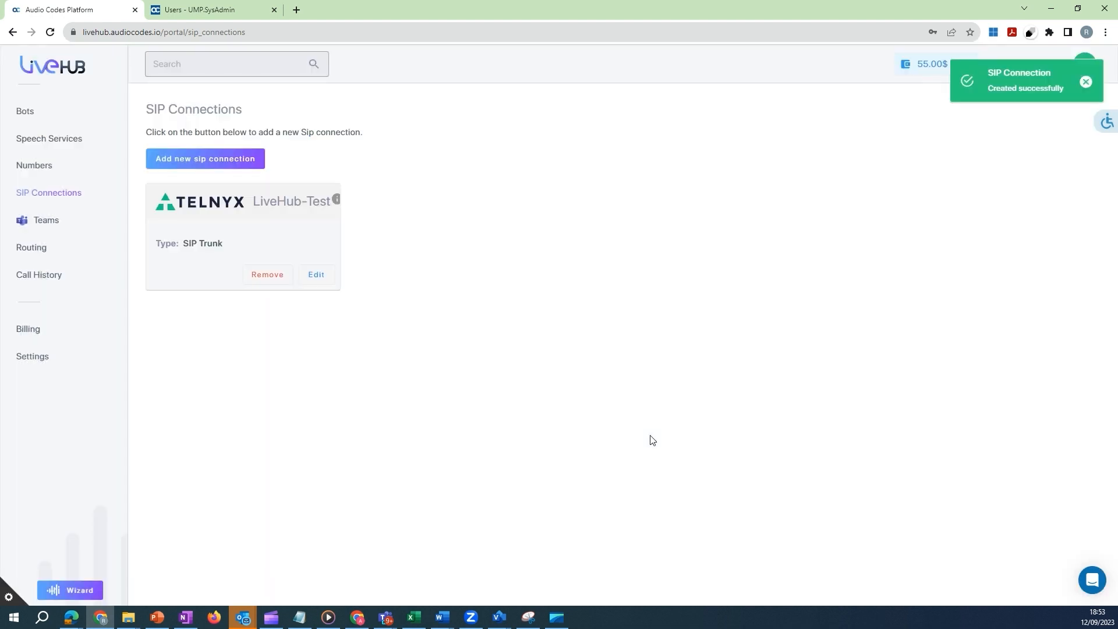